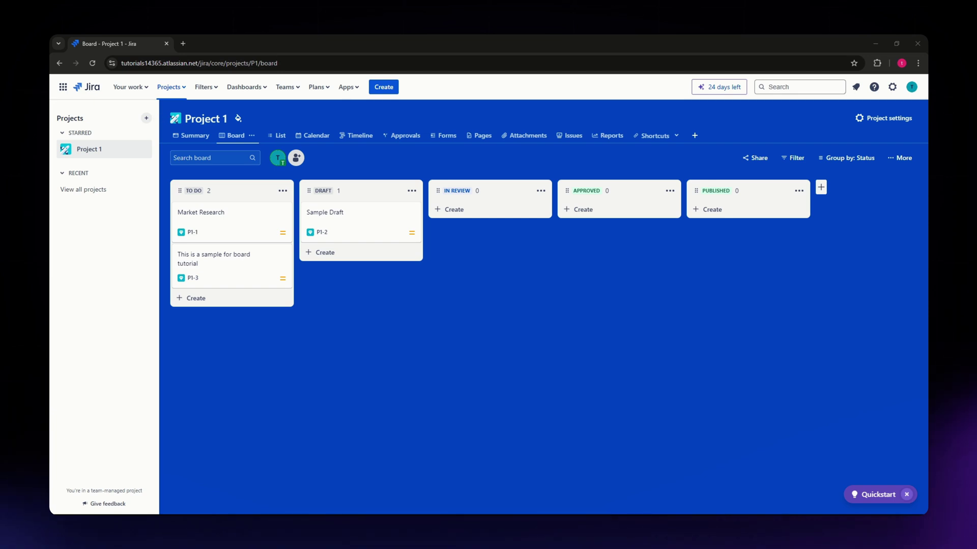
mouse_move(355, 334)
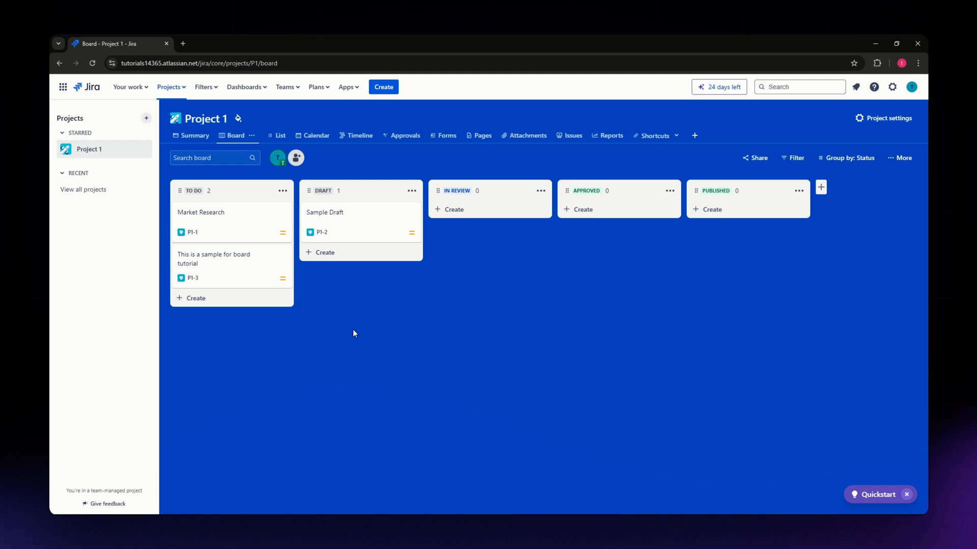
mouse_move(349, 323)
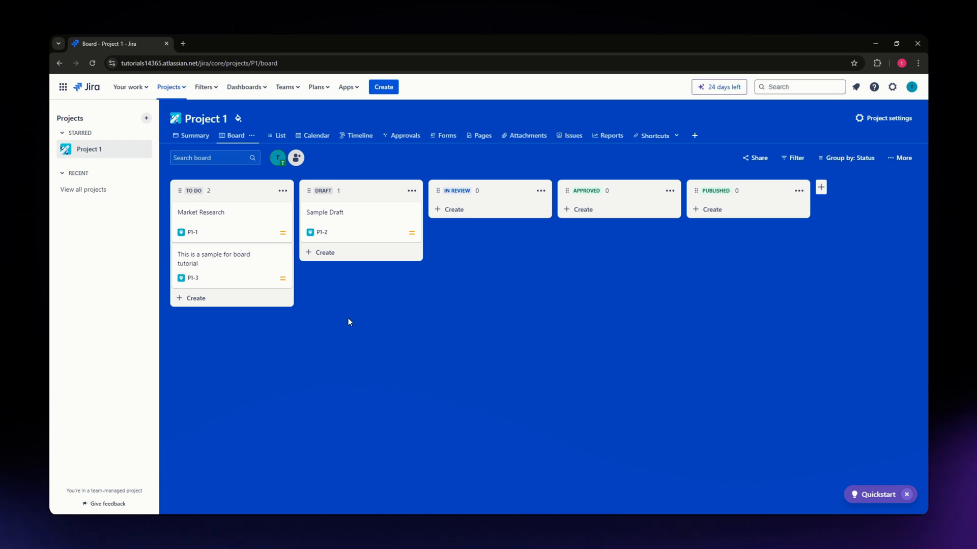
mouse_move(275, 327)
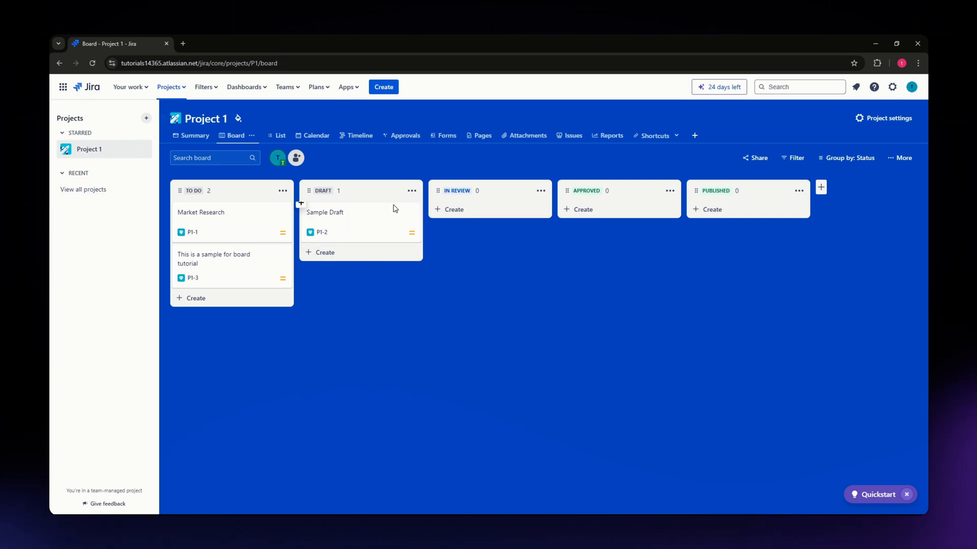
mouse_move(396, 197)
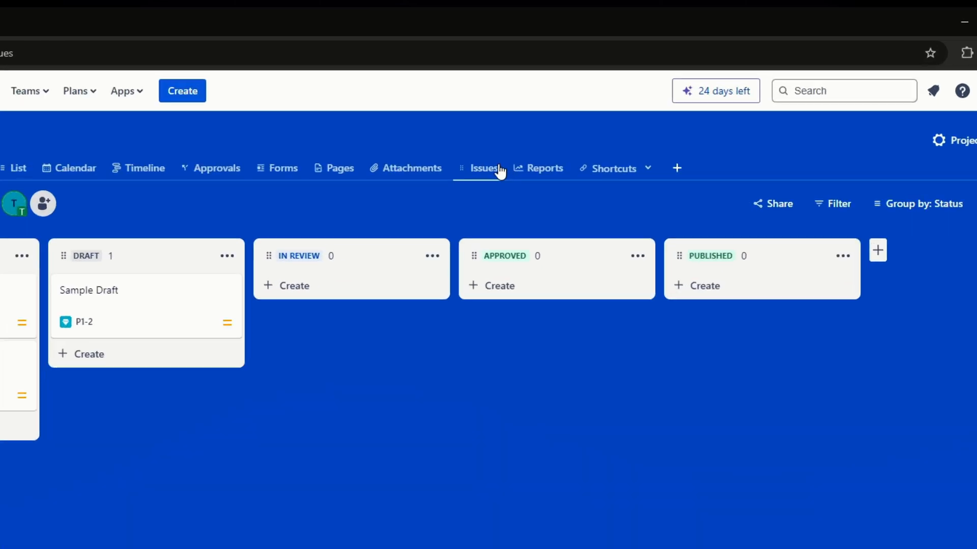
Show Project 1's Issues list with its three issues and the board tutorial issue's details
click(484, 167)
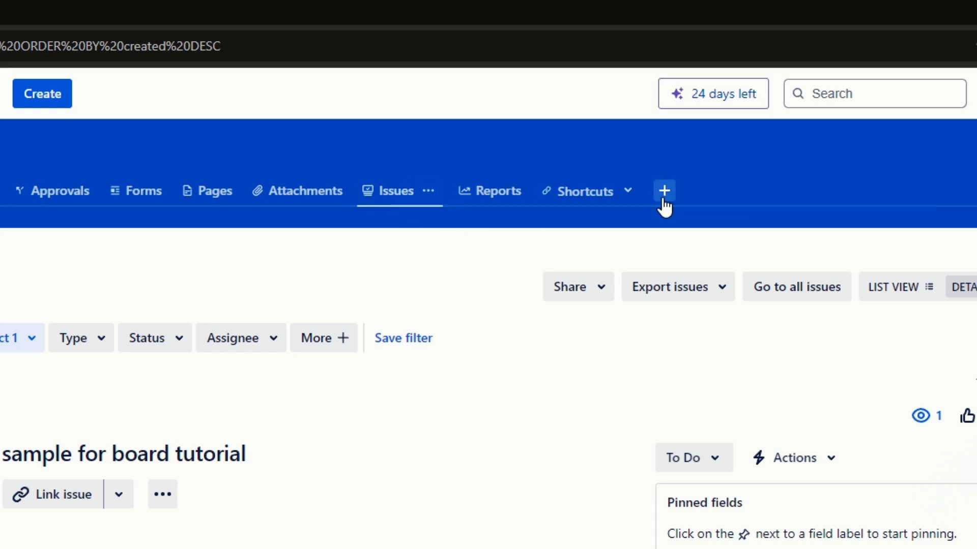
click(664, 191)
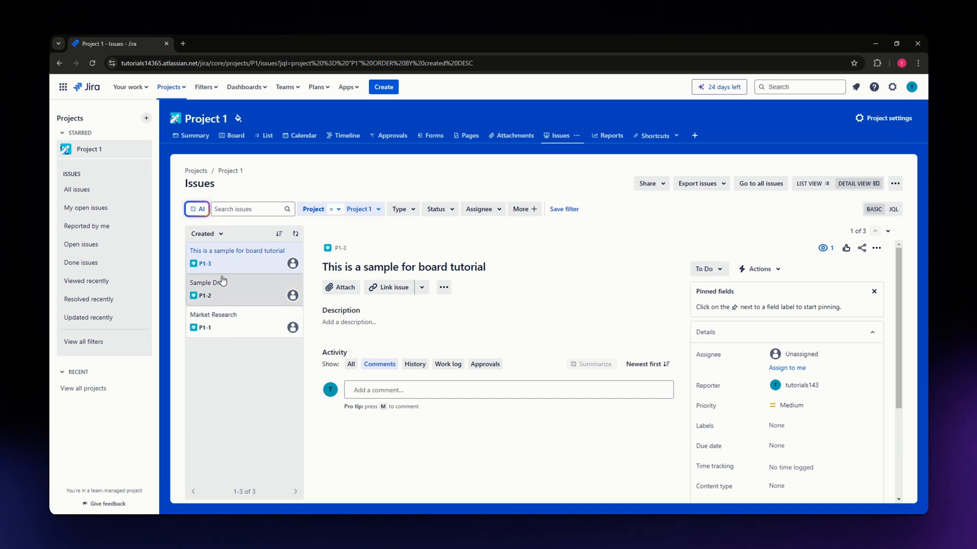
mouse_move(233, 333)
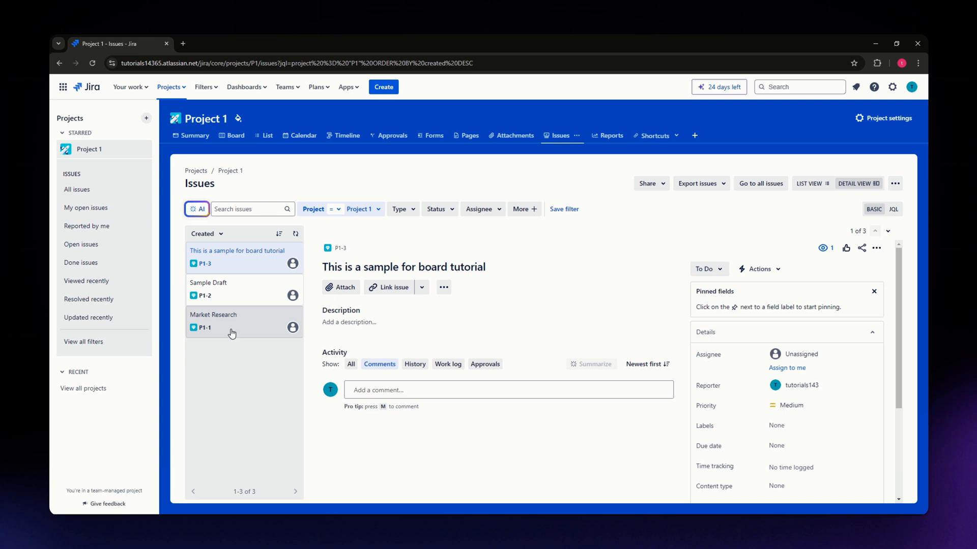
mouse_move(800, 424)
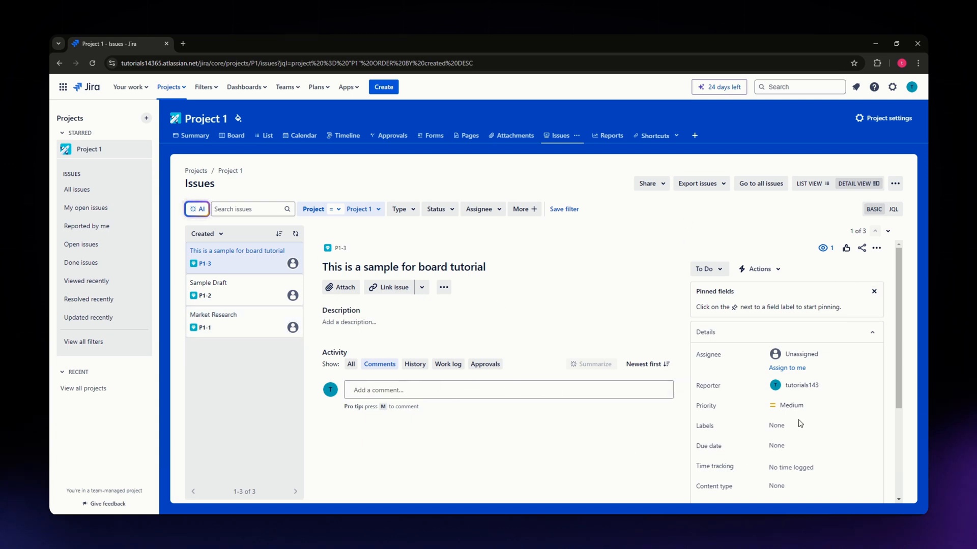
mouse_move(810, 425)
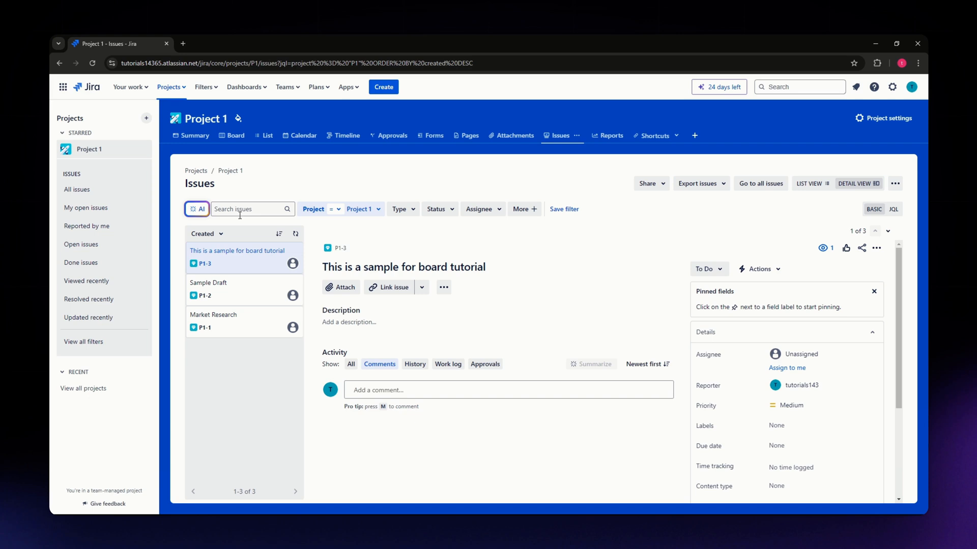
mouse_move(829, 181)
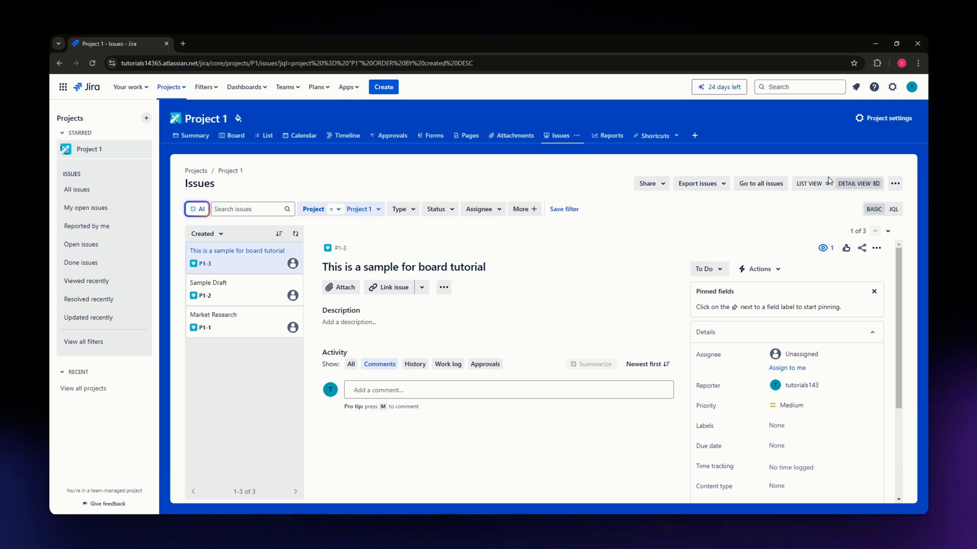
Open the Issues page's ••• more actions menu to reveal Import issues from CSV
click(895, 183)
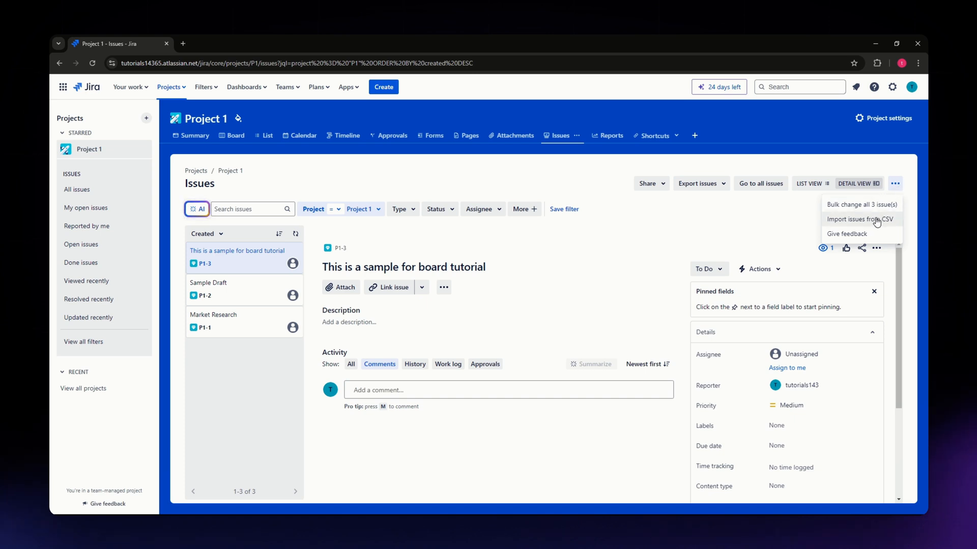
mouse_move(853, 221)
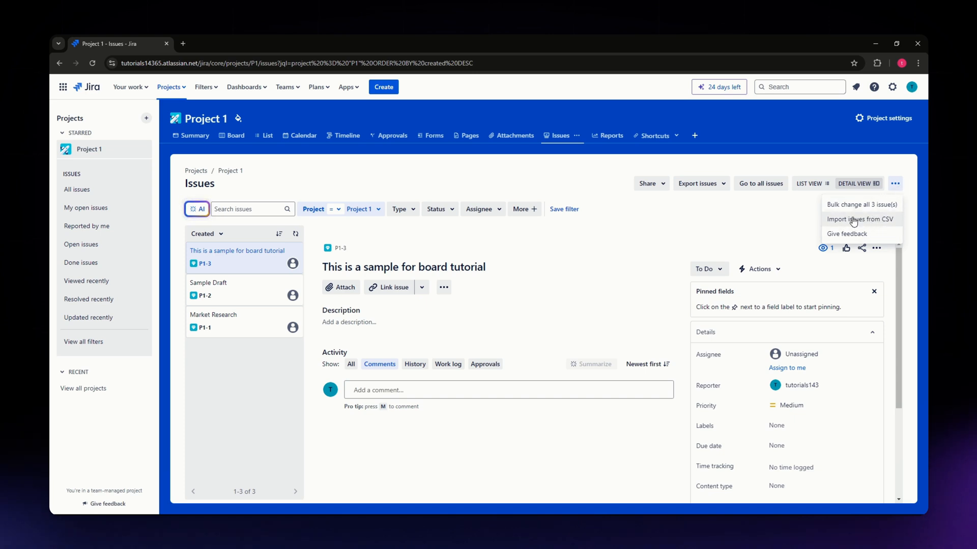
mouse_move(847, 227)
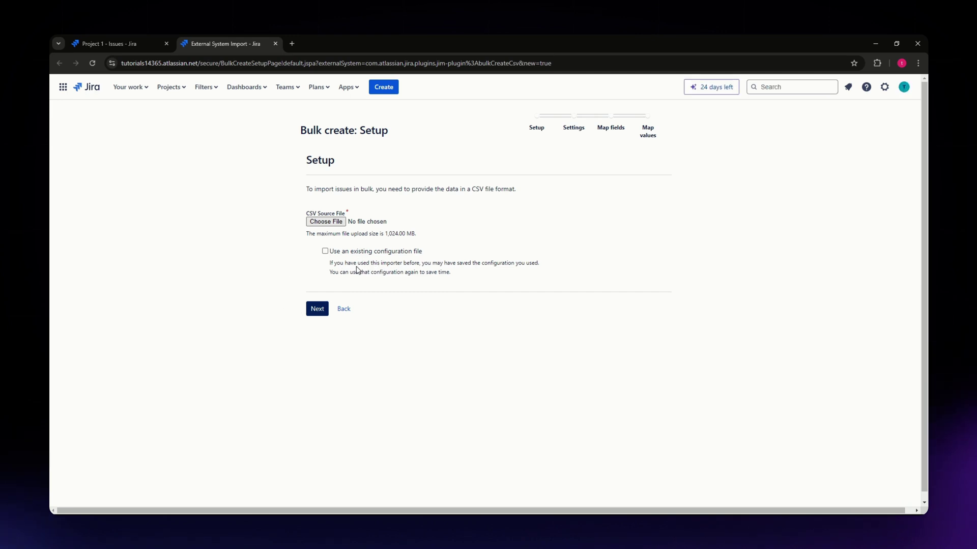
Attach Sample ImportJira.csv on Bulk create: Setup and proceed to the next step
drag(331, 262, 414, 271)
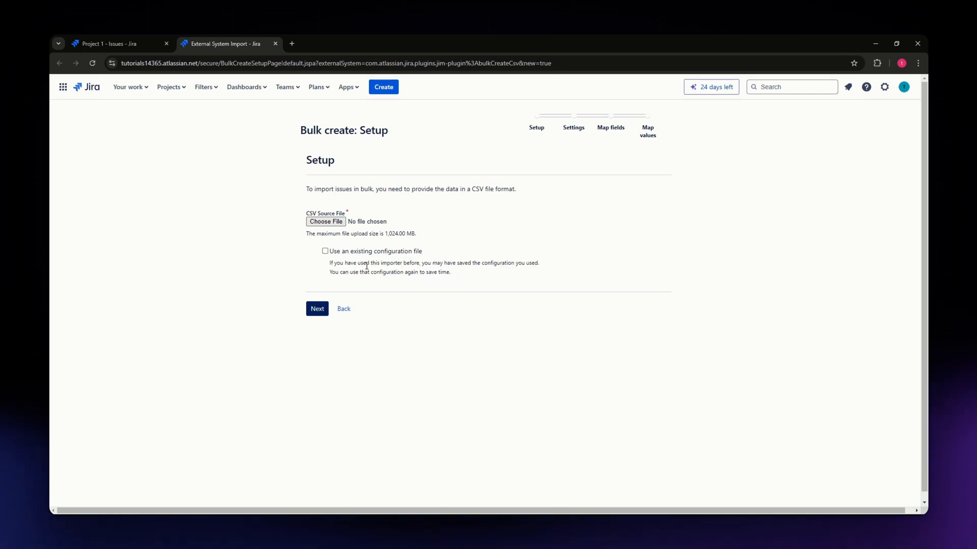
mouse_move(304, 252)
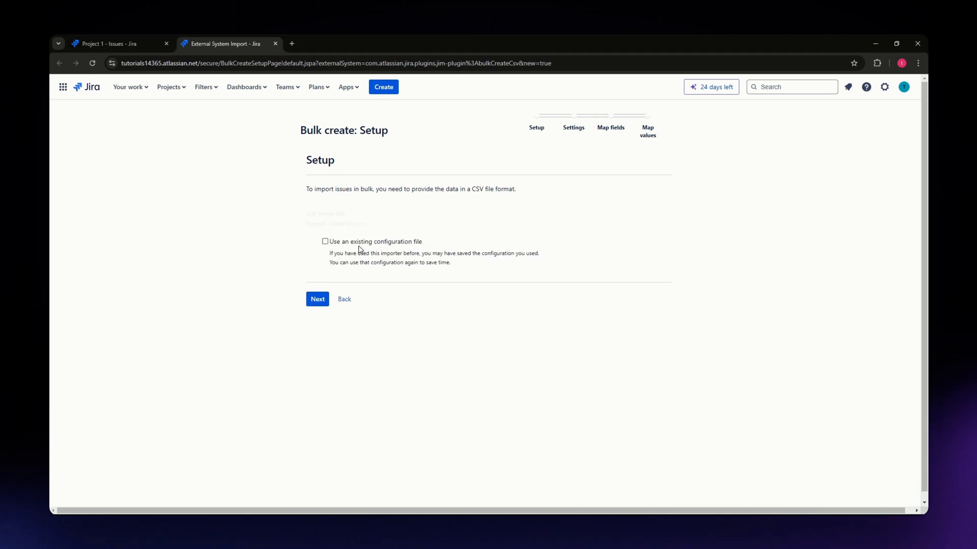
click(317, 299)
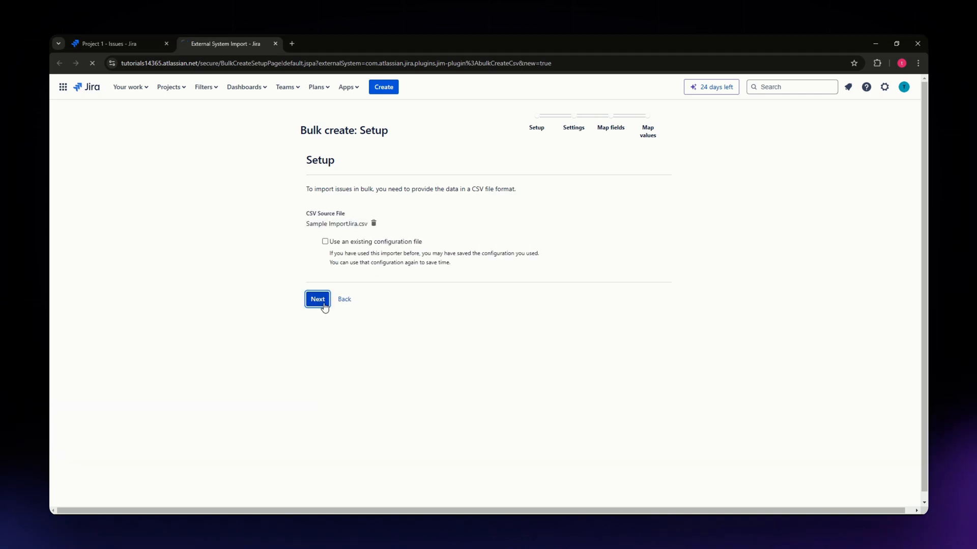
Choose Project 1 as the import destination
click(318, 299)
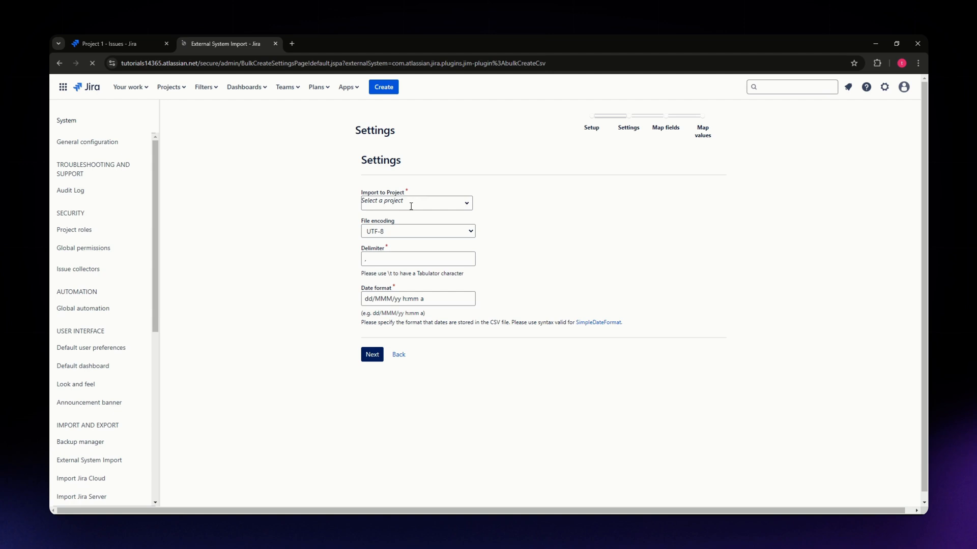
click(417, 203)
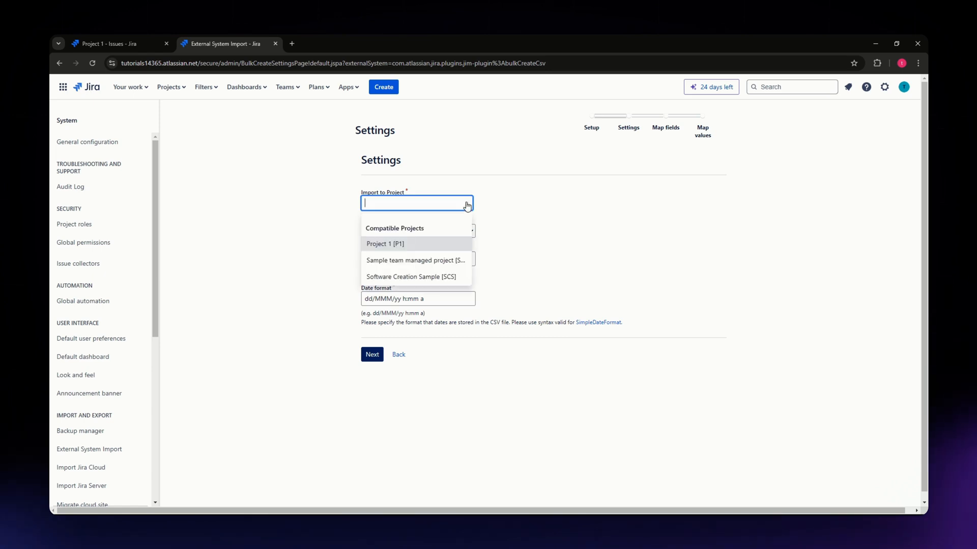
click(384, 244)
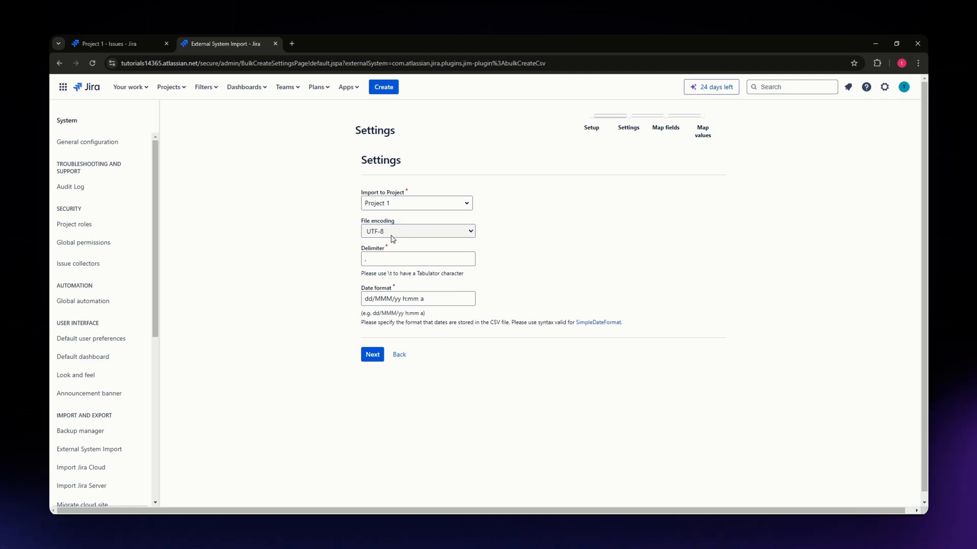
Keep UTF-8 encoding and the default date format, then continue past settings
click(418, 231)
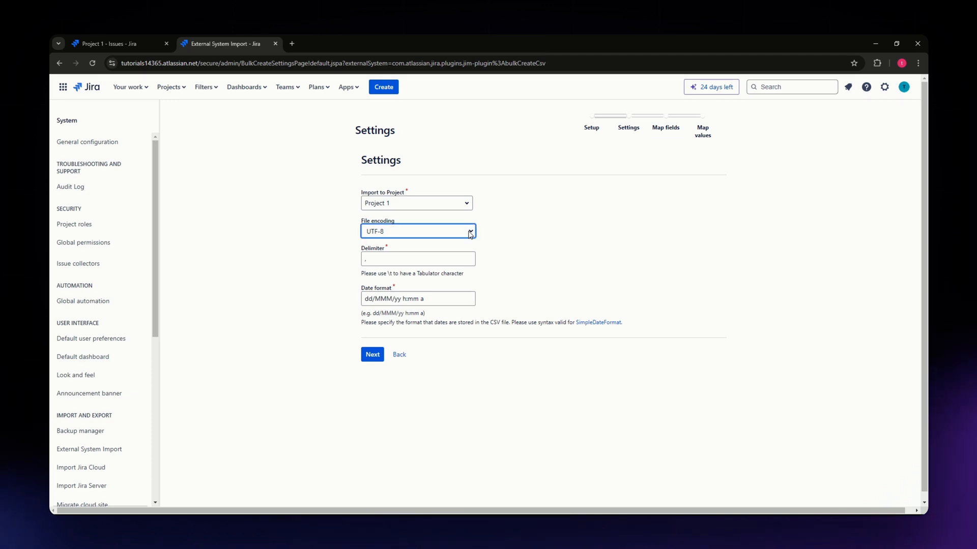
click(418, 259)
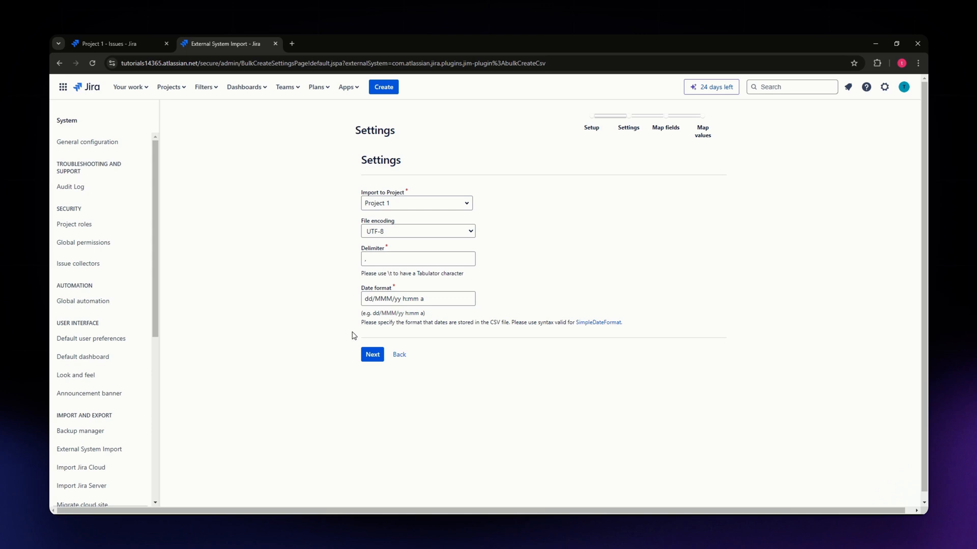
click(418, 299)
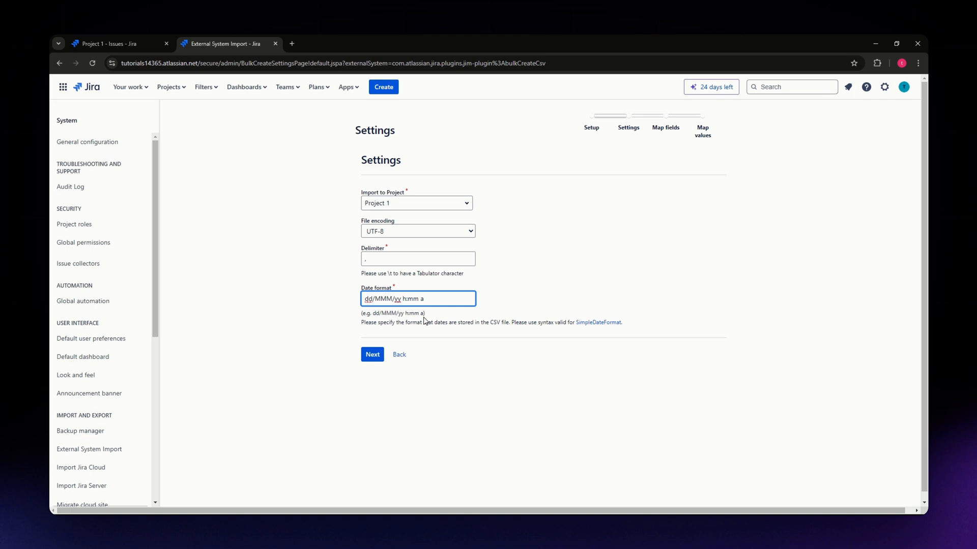
click(539, 217)
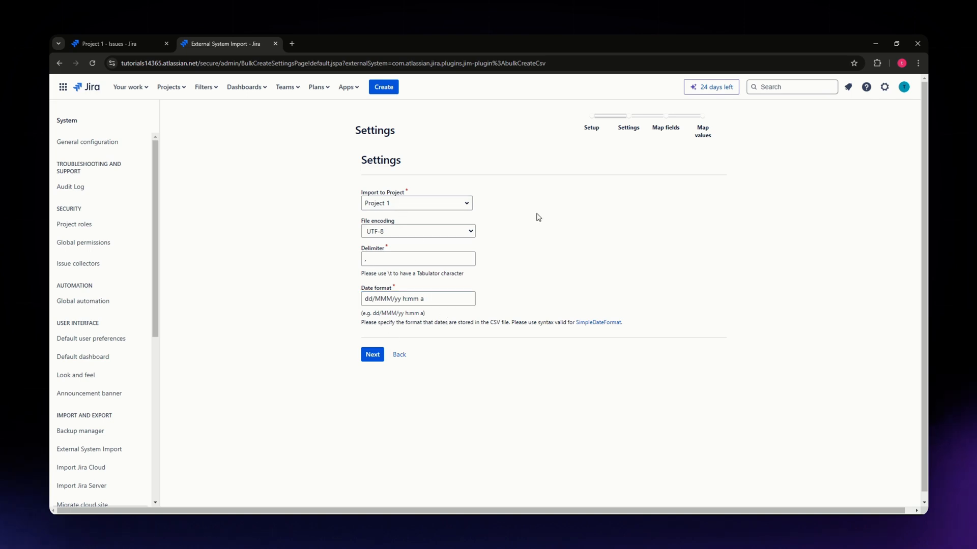
click(373, 355)
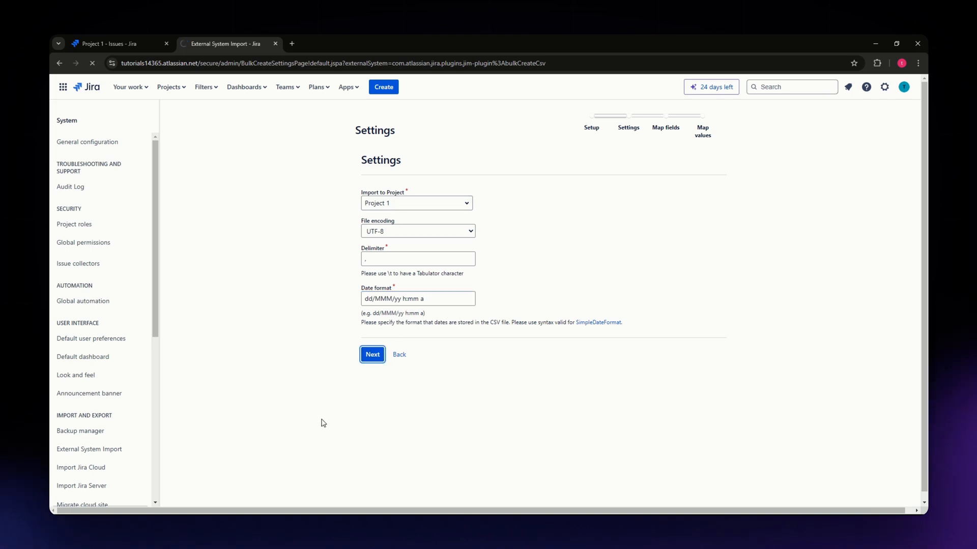
click(372, 354)
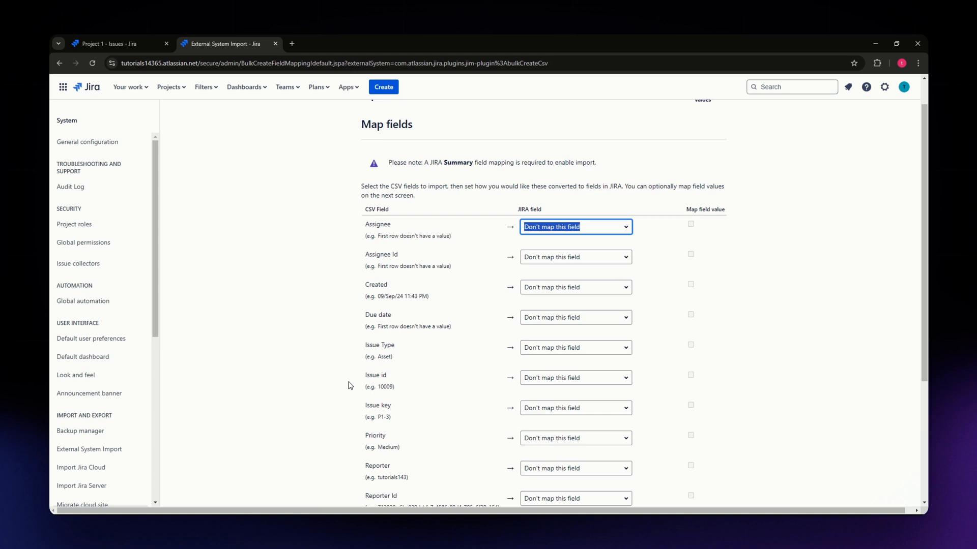
scroll(down, 3)
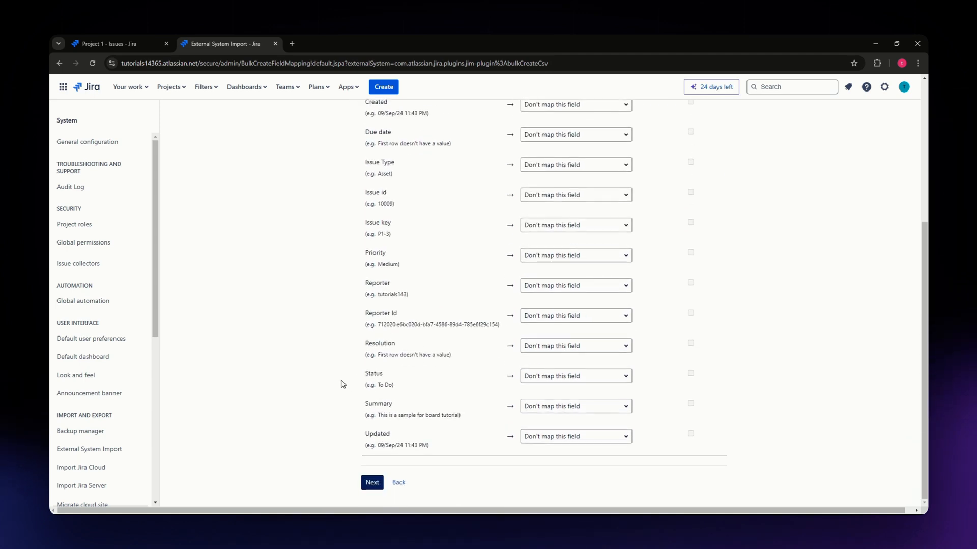
mouse_move(363, 465)
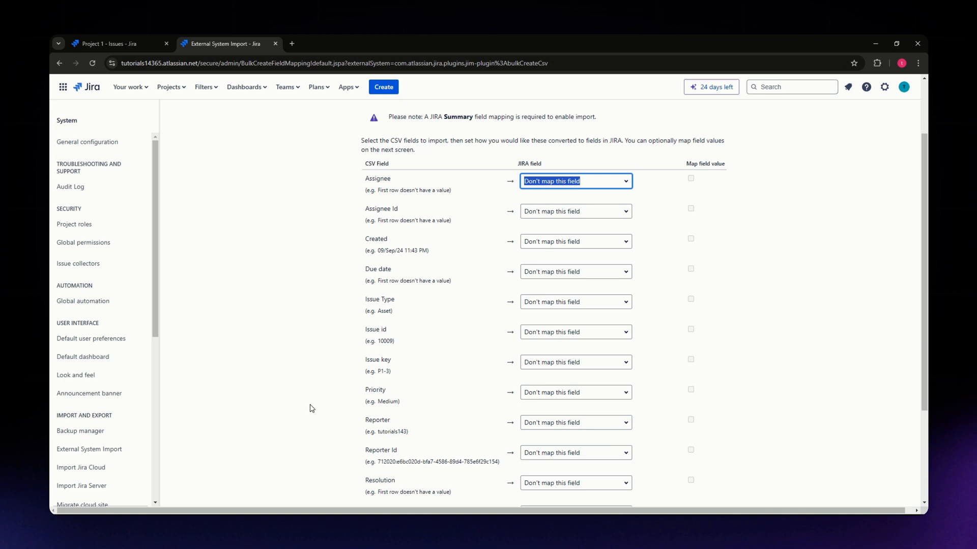
scroll(down, 3)
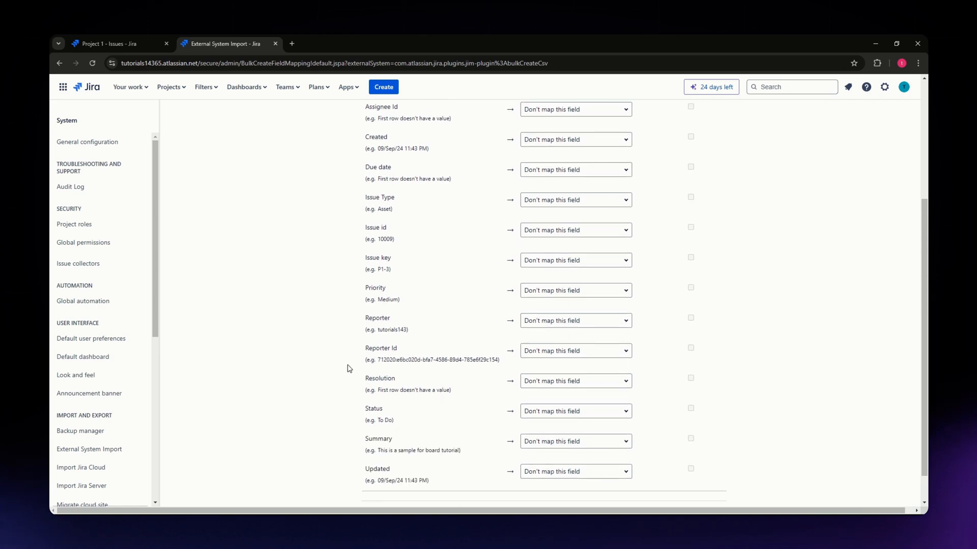
scroll(down, 3)
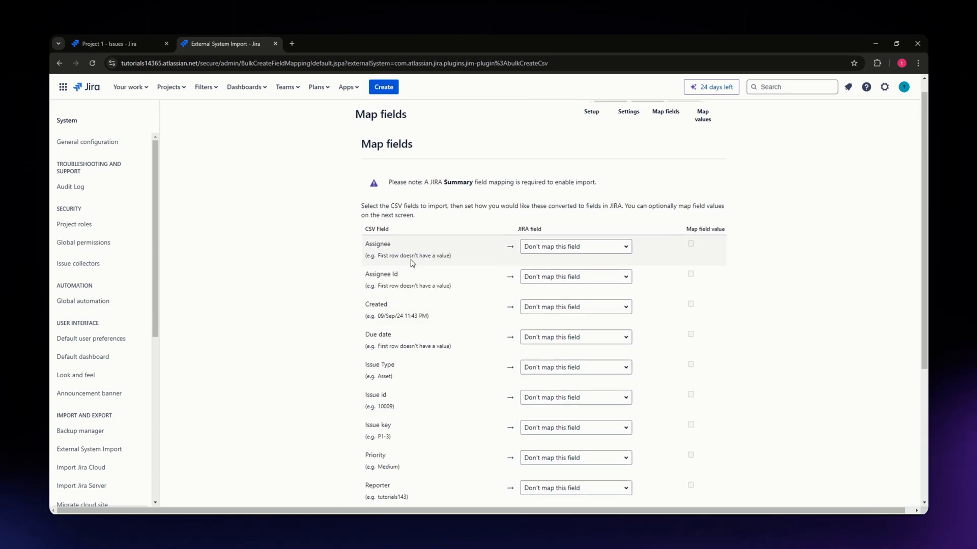
Map the CSV columns to Jira's Assignee, Due date, Issue Type, Priority and Summary fields
click(575, 247)
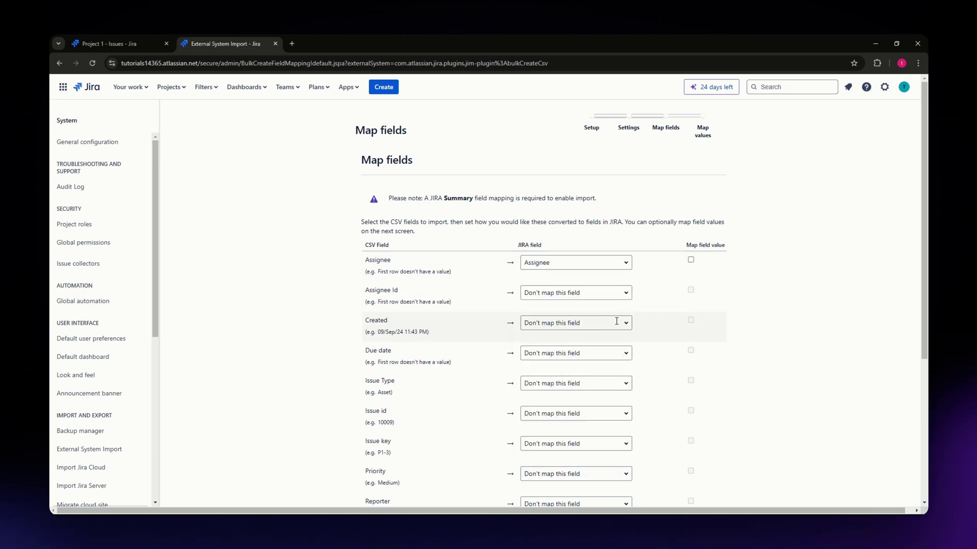
mouse_move(534, 364)
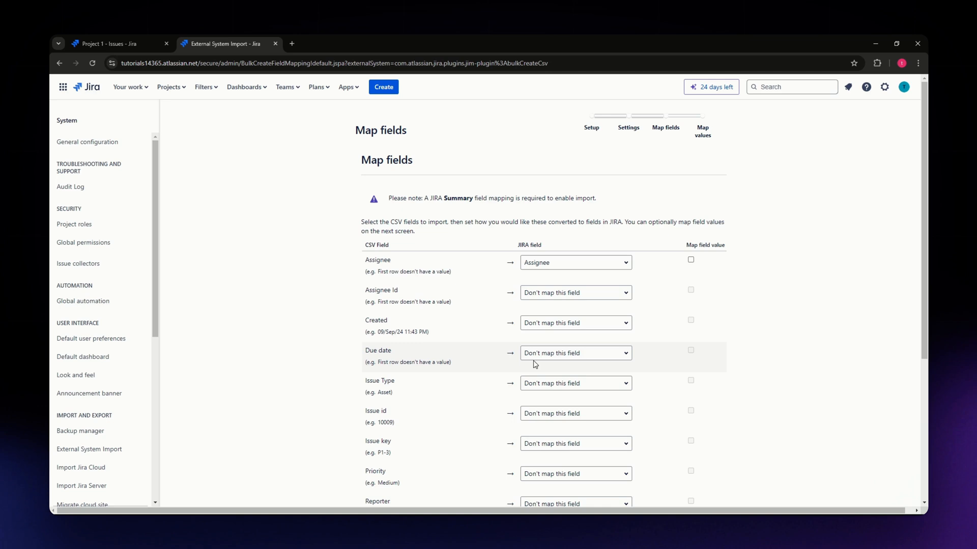
text(due)
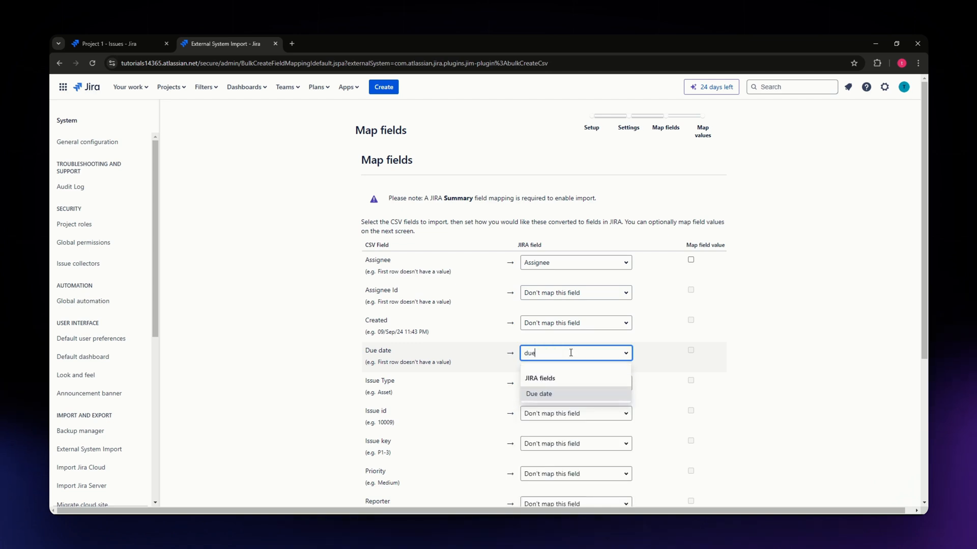
click(539, 394)
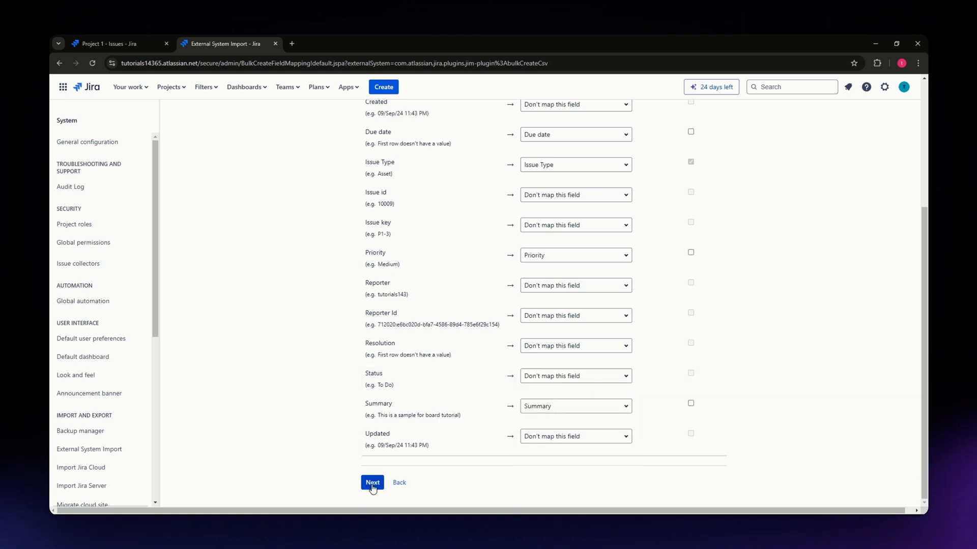
Reach Map values, keep Issue Type Asset mapped to Asset, and start validation
click(373, 483)
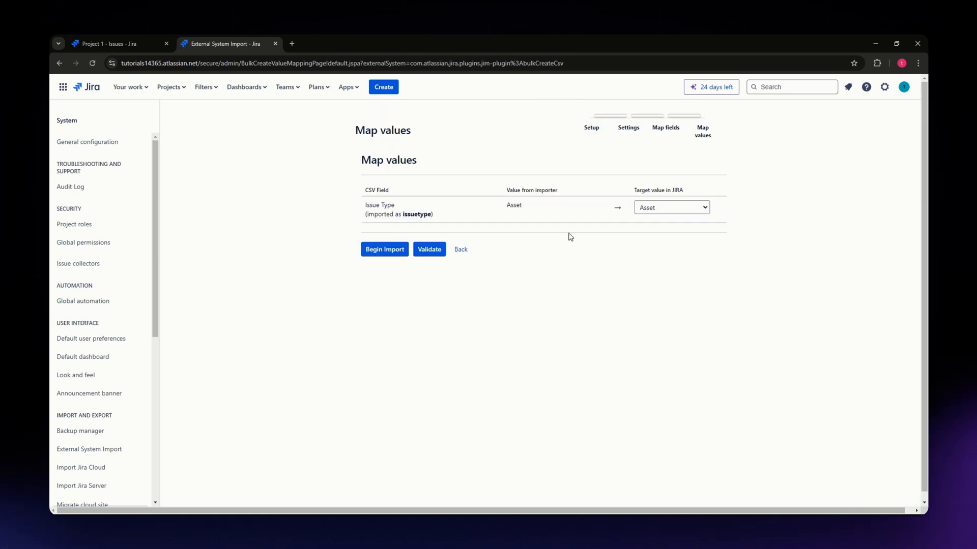
mouse_move(469, 283)
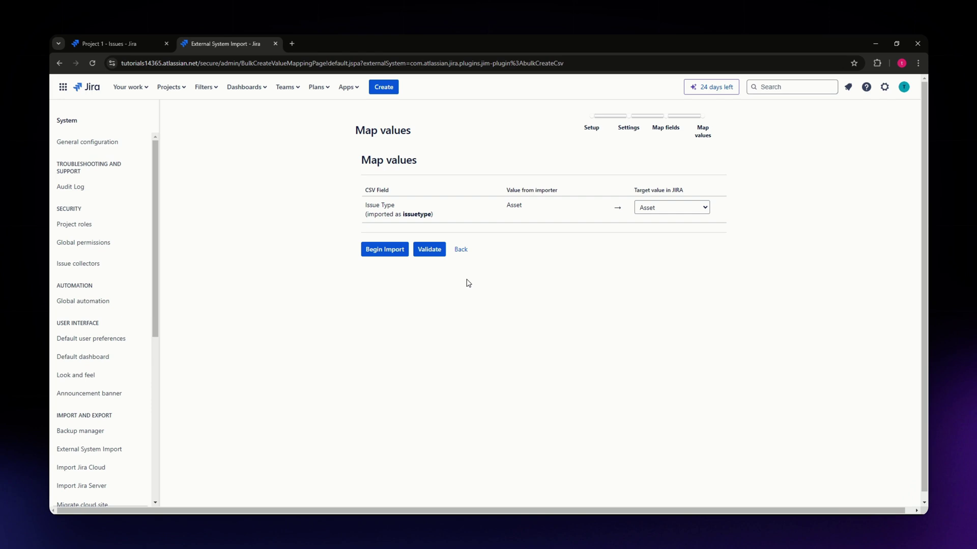
mouse_move(403, 271)
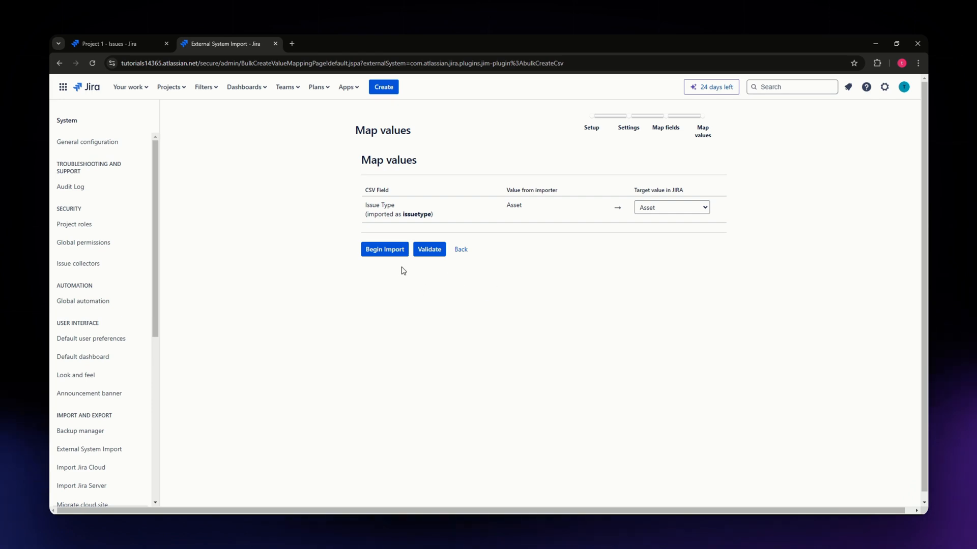
mouse_move(336, 217)
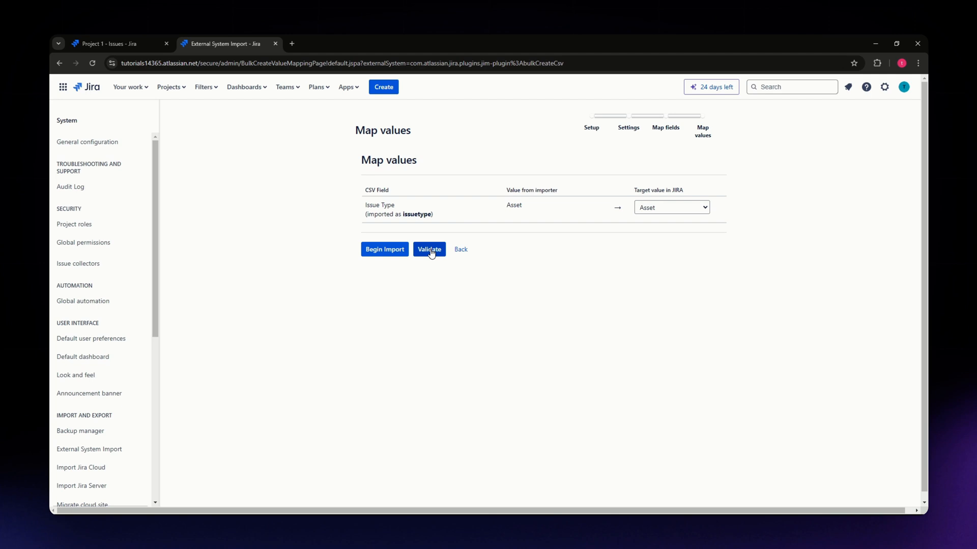
mouse_move(445, 251)
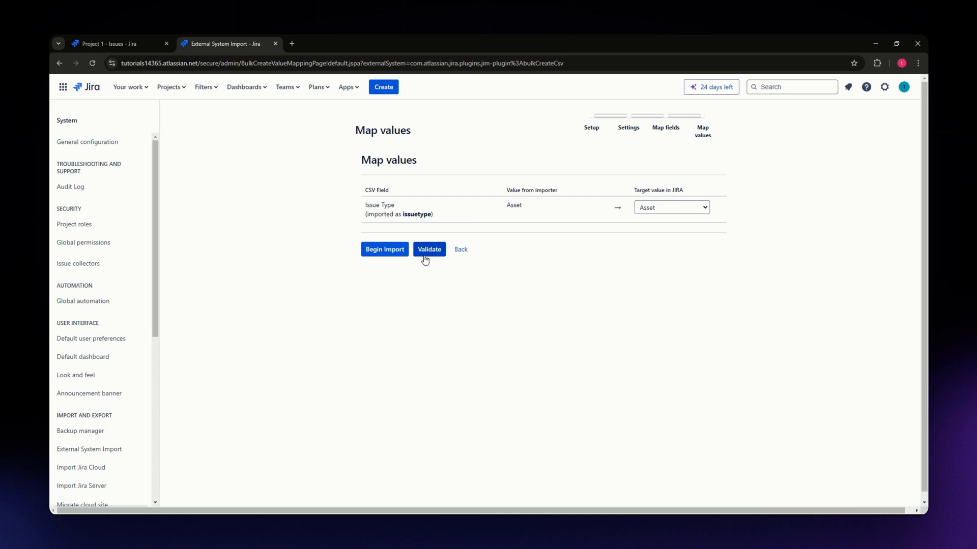
click(429, 249)
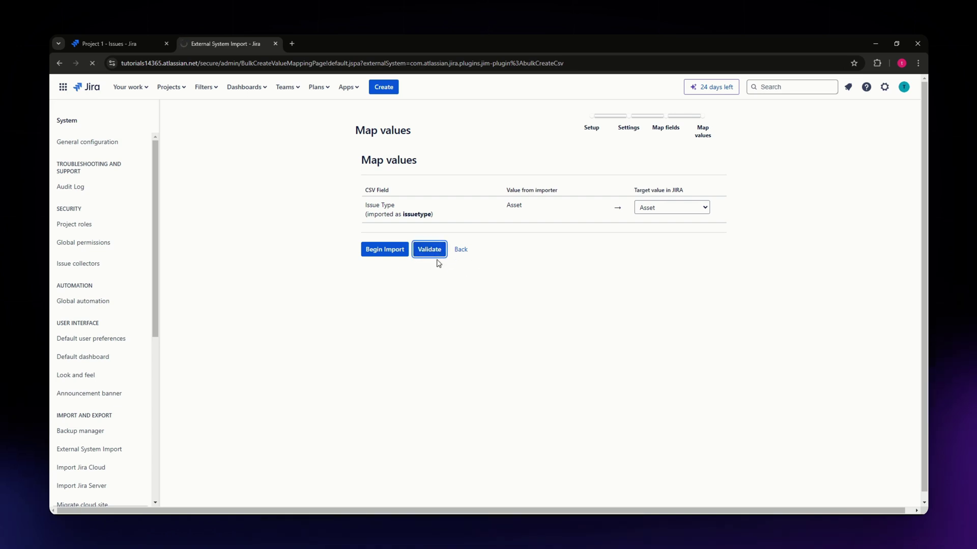
click(429, 249)
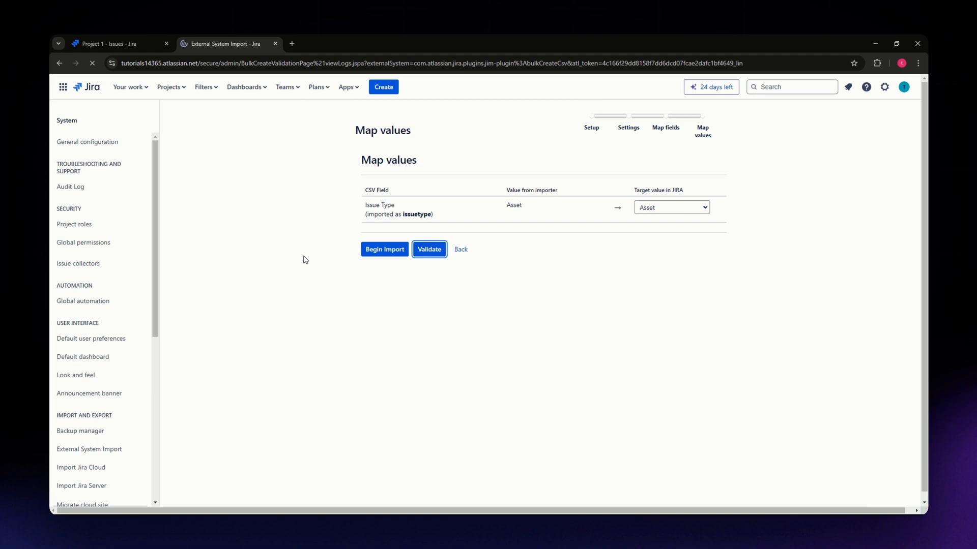
Review validation: 3 issues will be created, with no warnings or errors
click(429, 249)
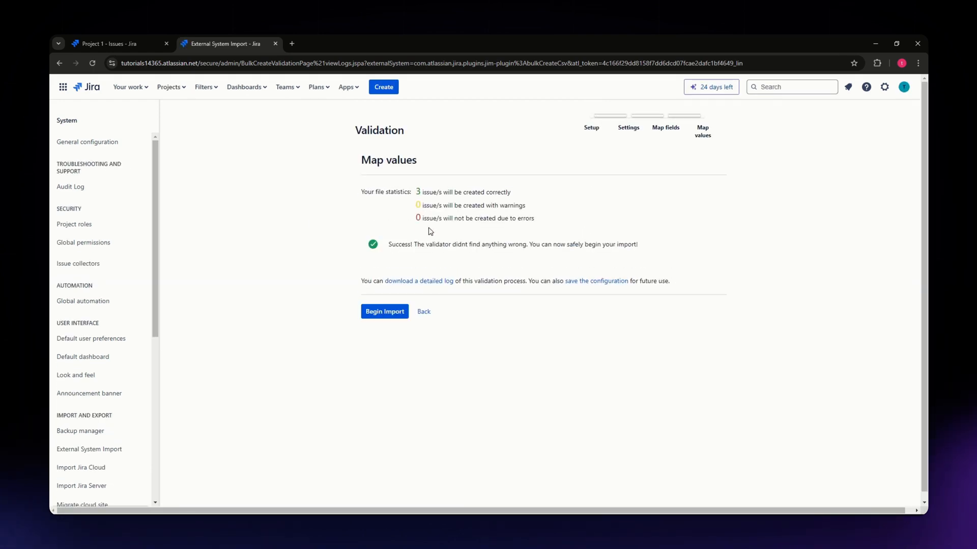
double_click(435, 192)
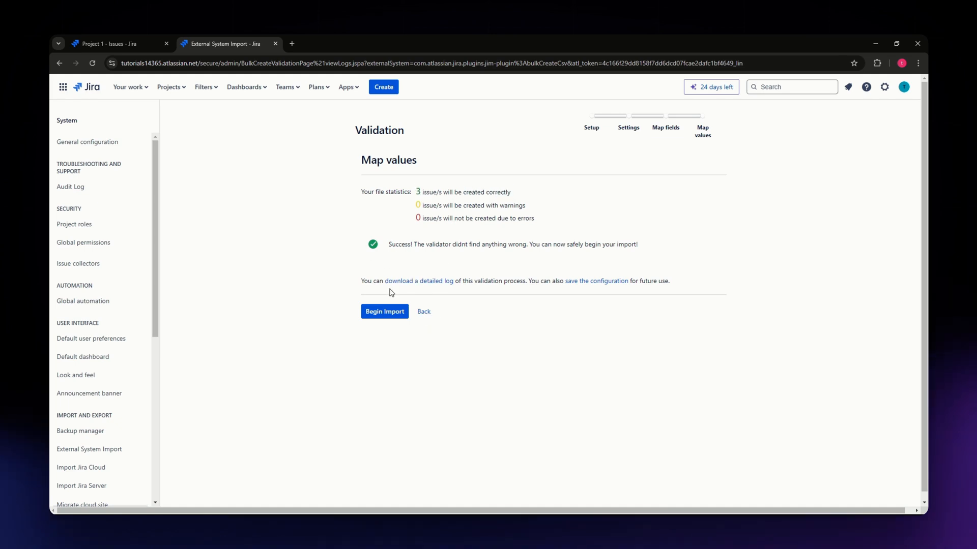
double_click(438, 245)
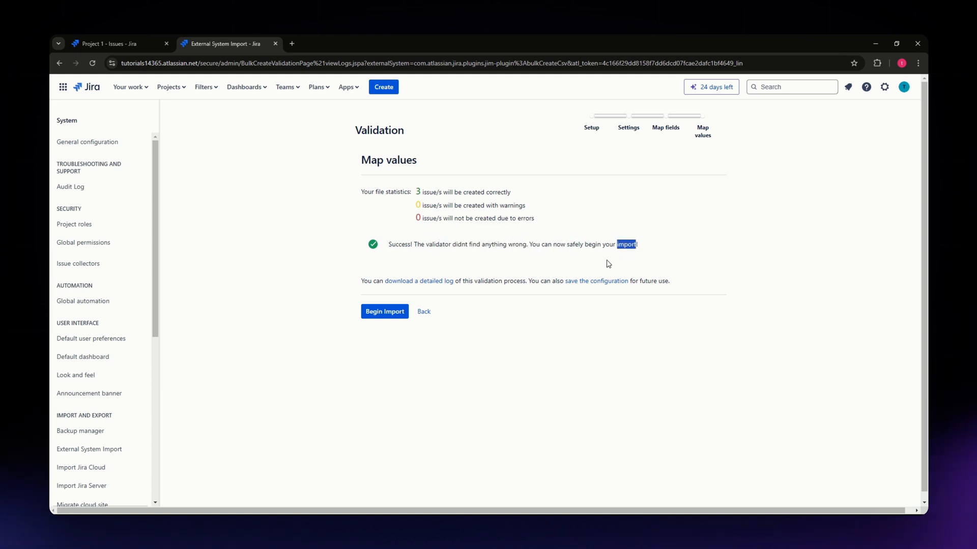
mouse_move(374, 301)
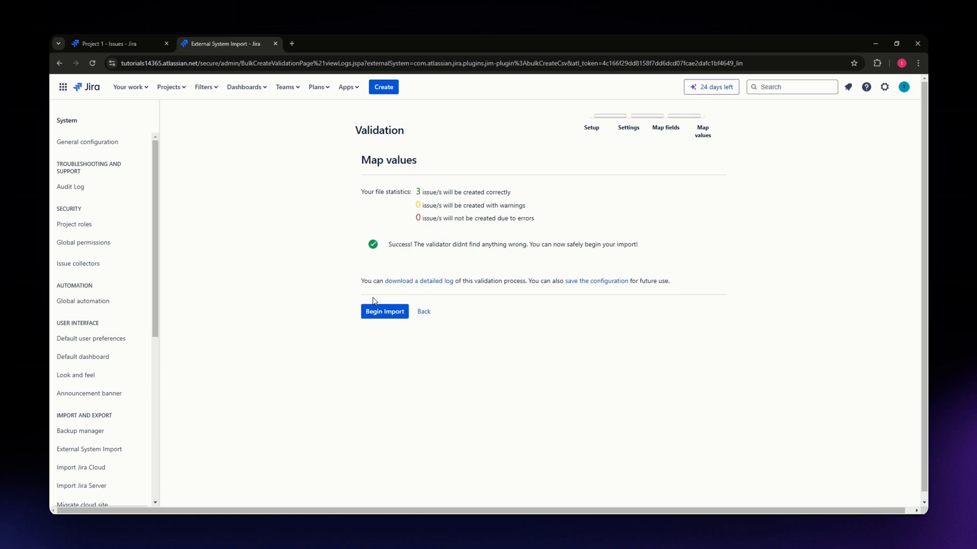
mouse_move(424, 285)
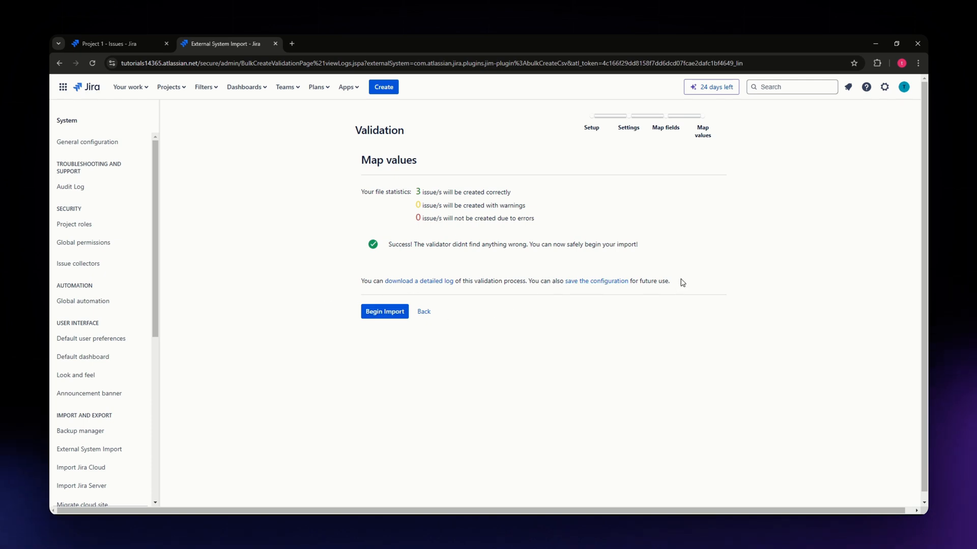
Begin the import and confirm all 3 issues were imported successfully
click(384, 311)
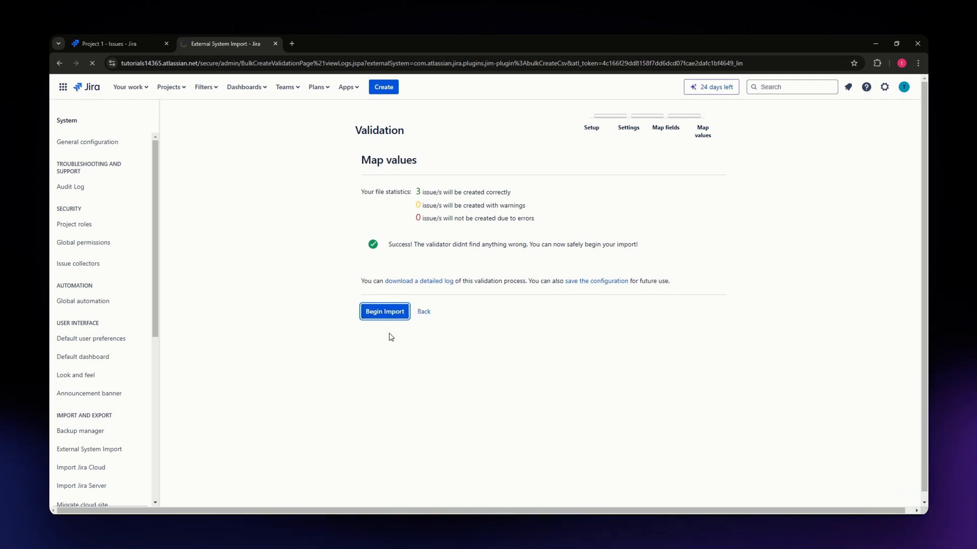
click(384, 311)
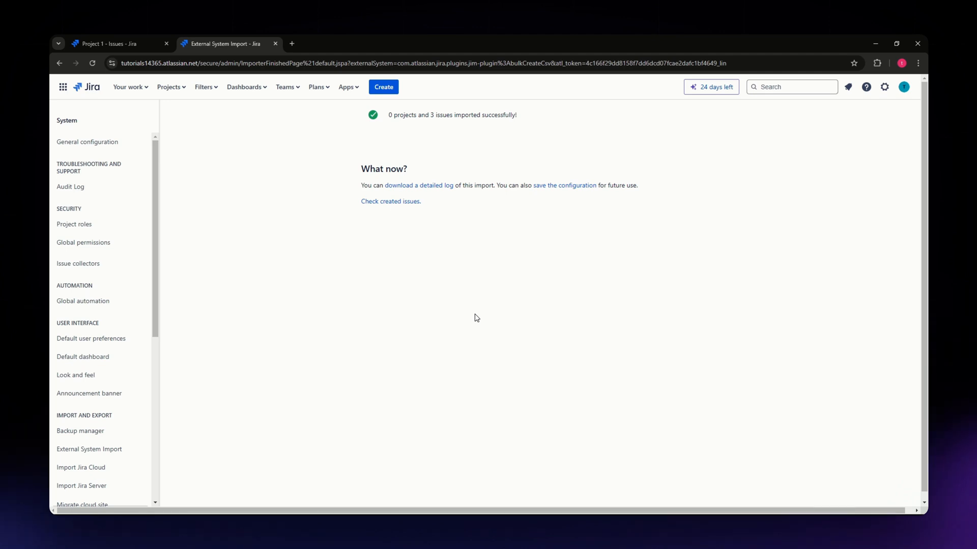
mouse_move(291, 314)
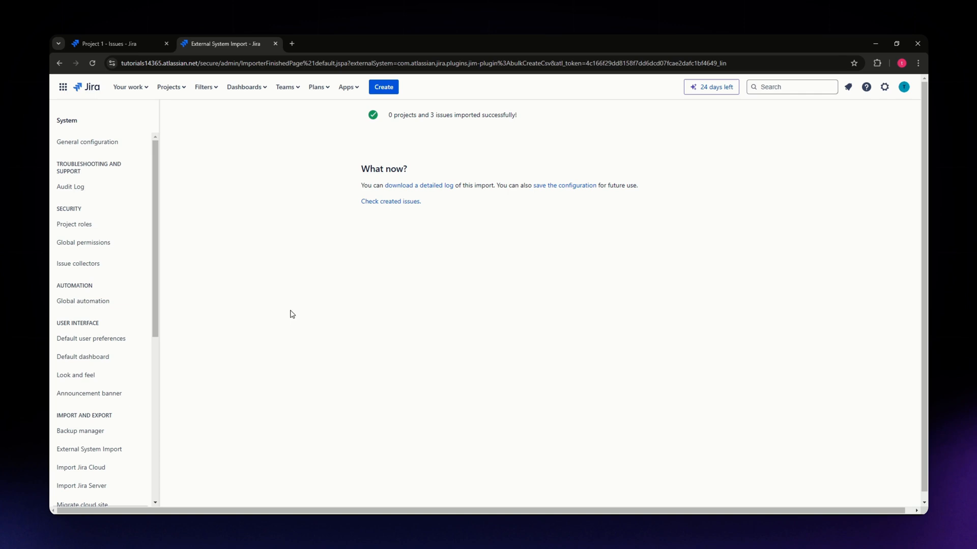
mouse_move(234, 438)
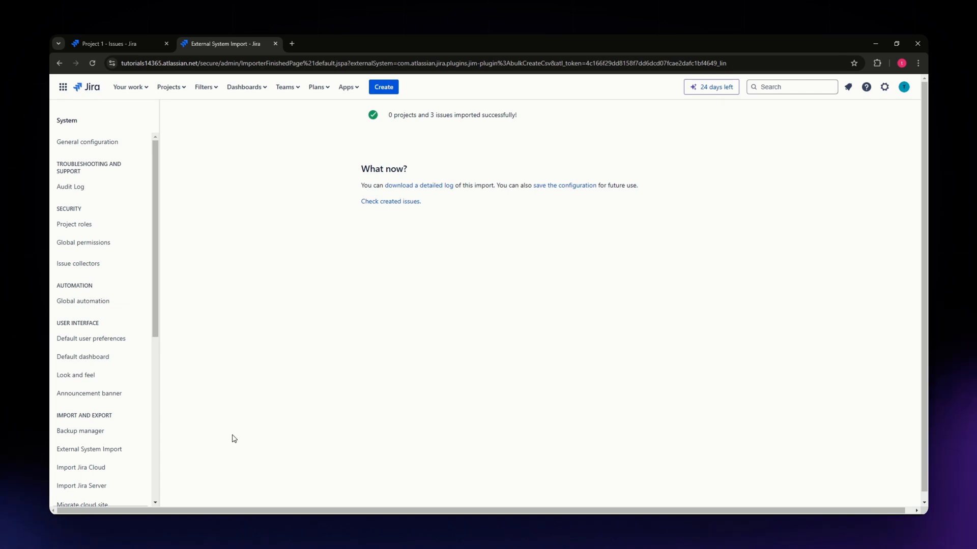